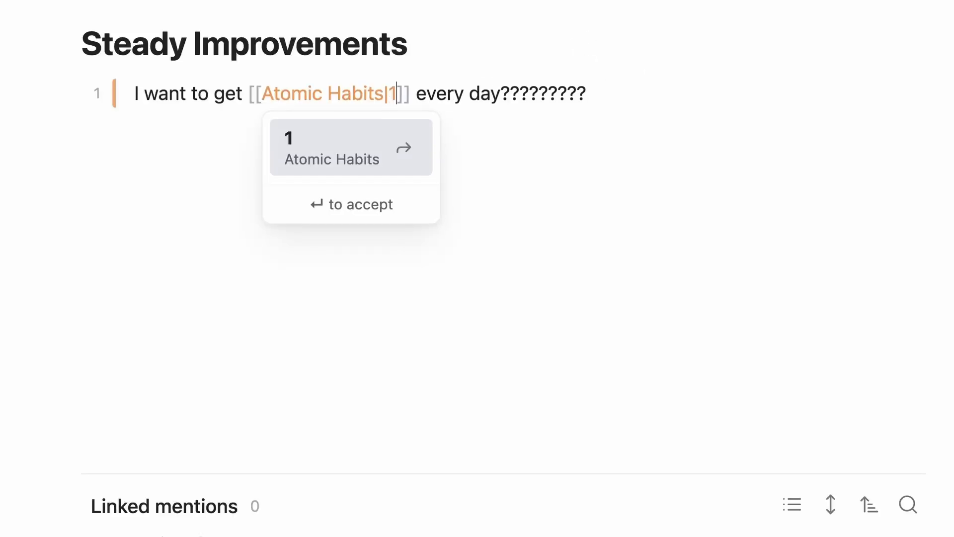
Add '1% Better' to Atomic Habits' aliases and link it from Goals and Whatnot via [[1%
type("% Bette")
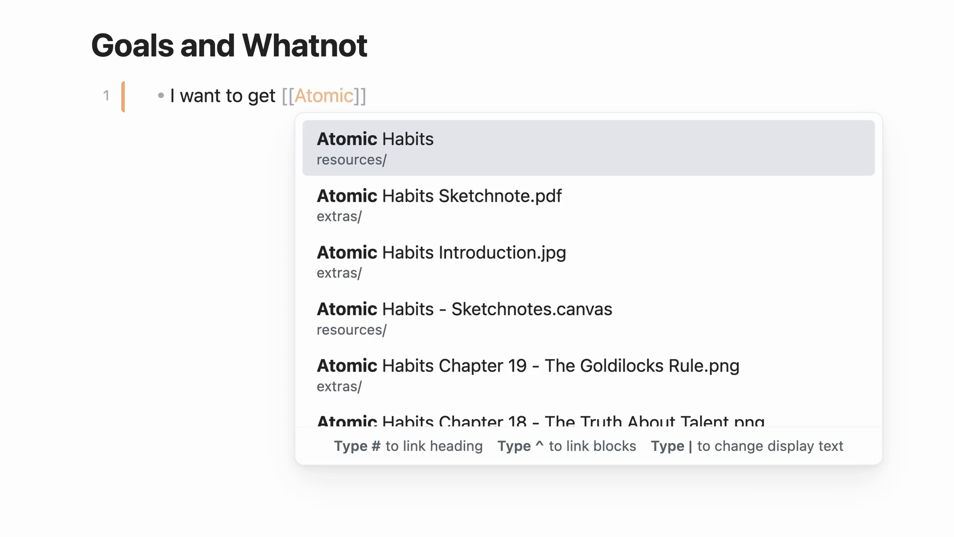
type("Habits|1%")
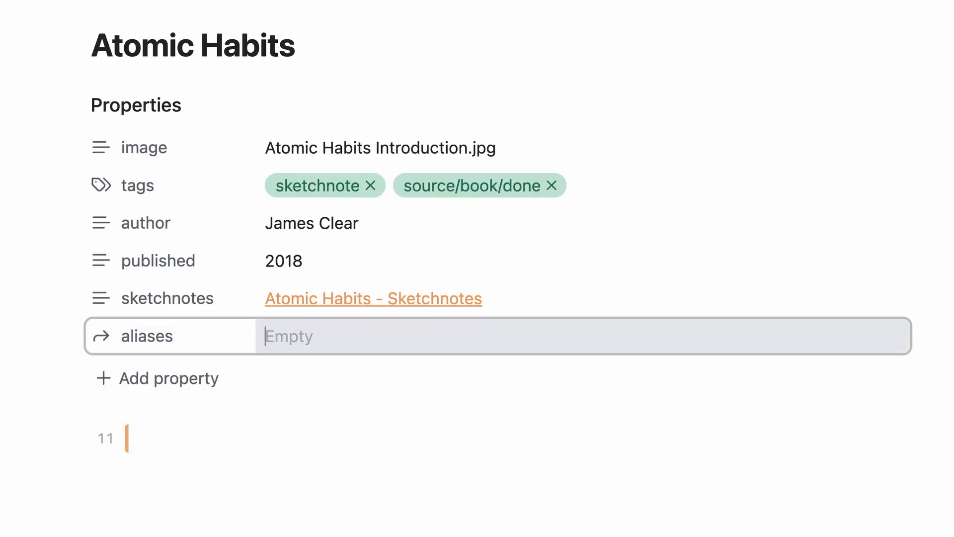
type("1")
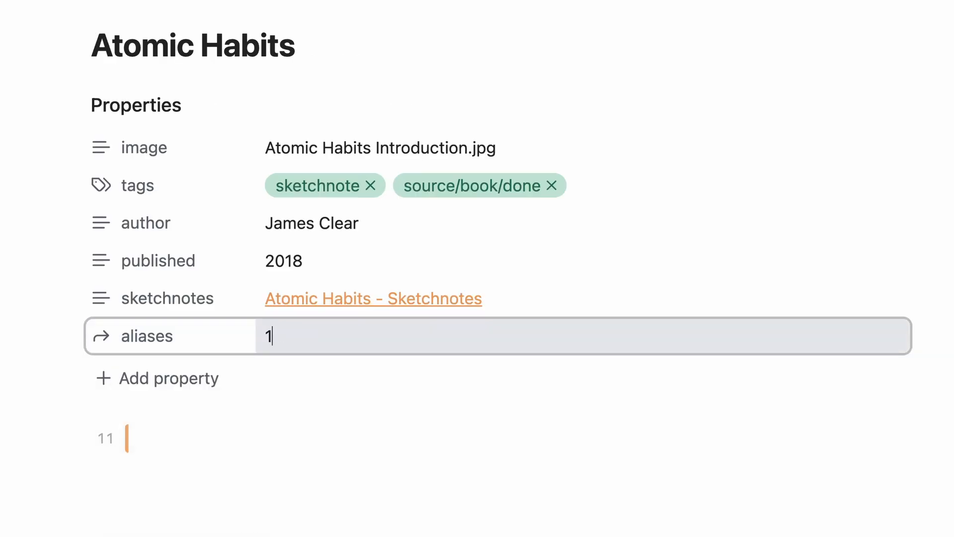
type("% Better")
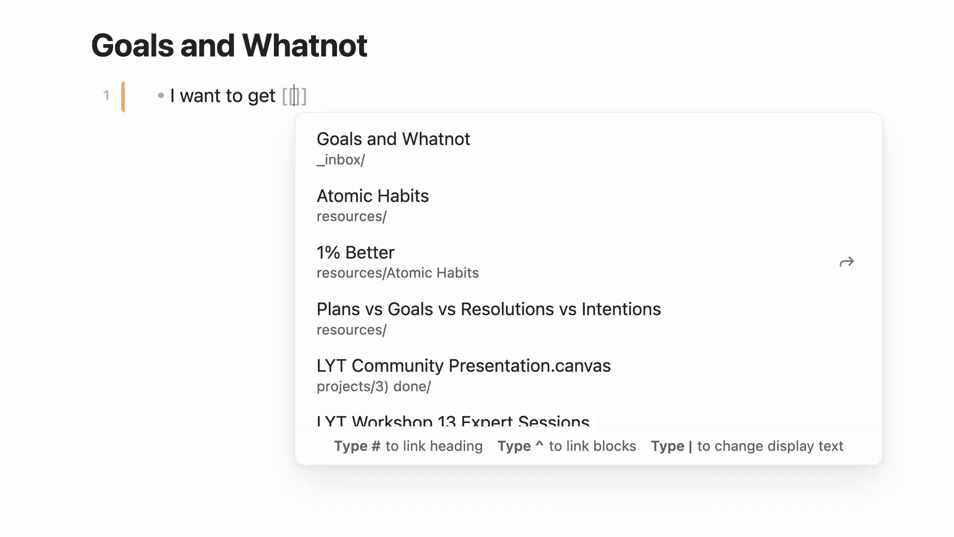
type("1%")
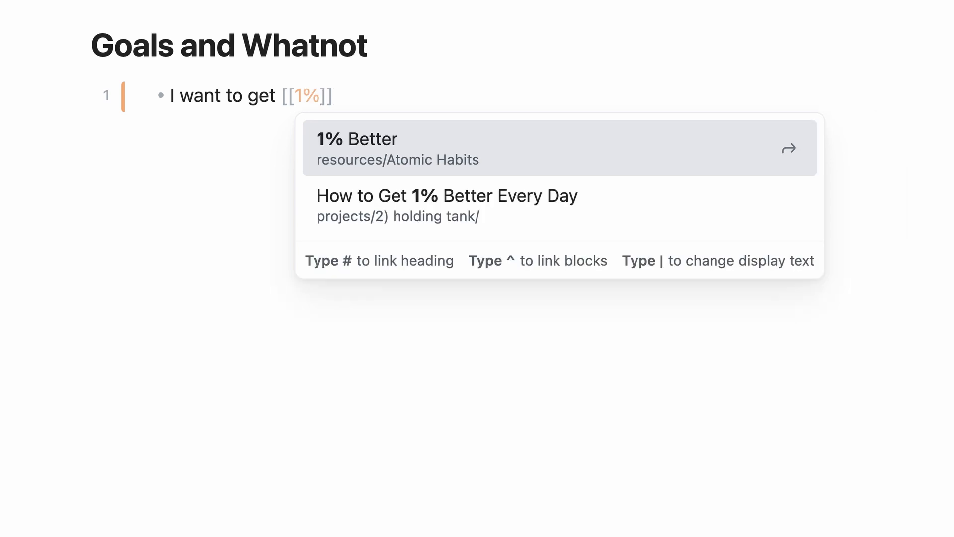
left_click(357, 148)
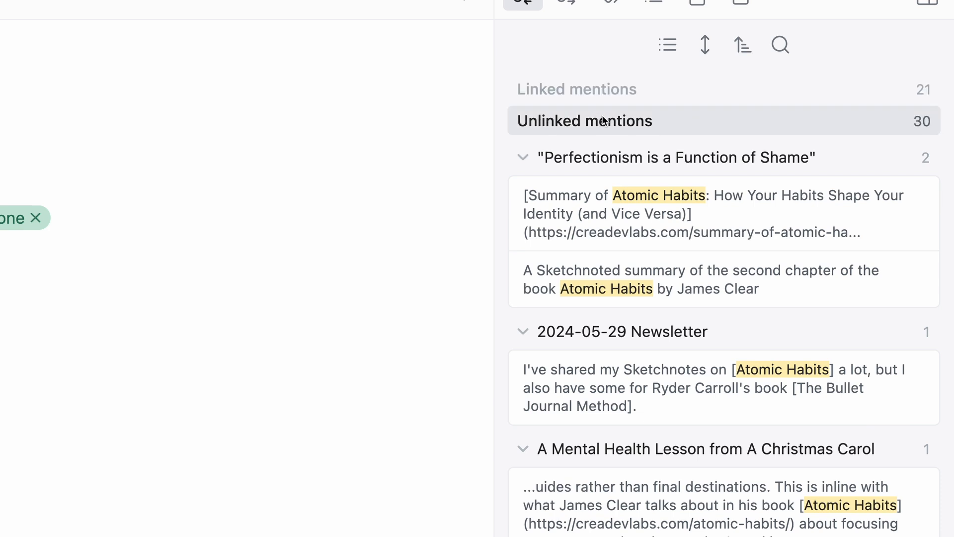
scroll("down", 3)
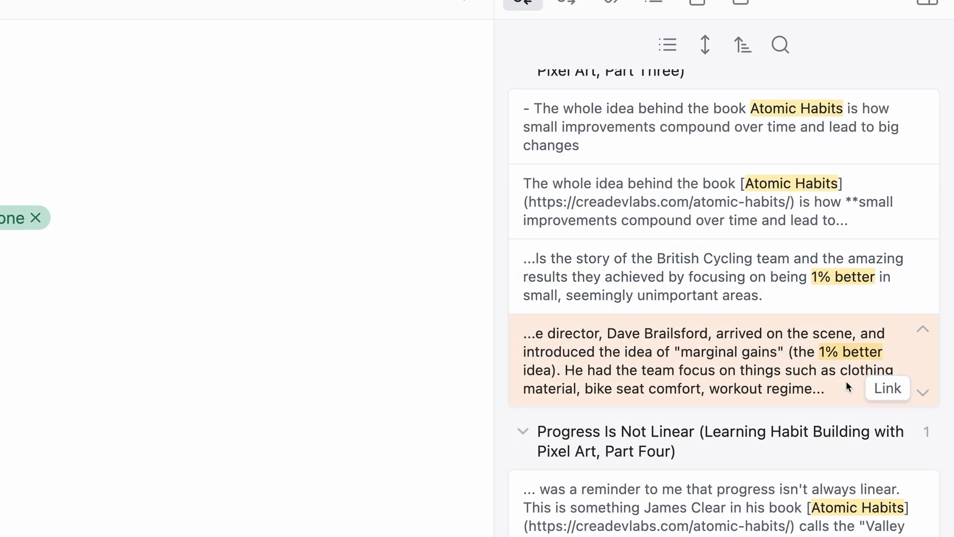
mouse_move(740, 431)
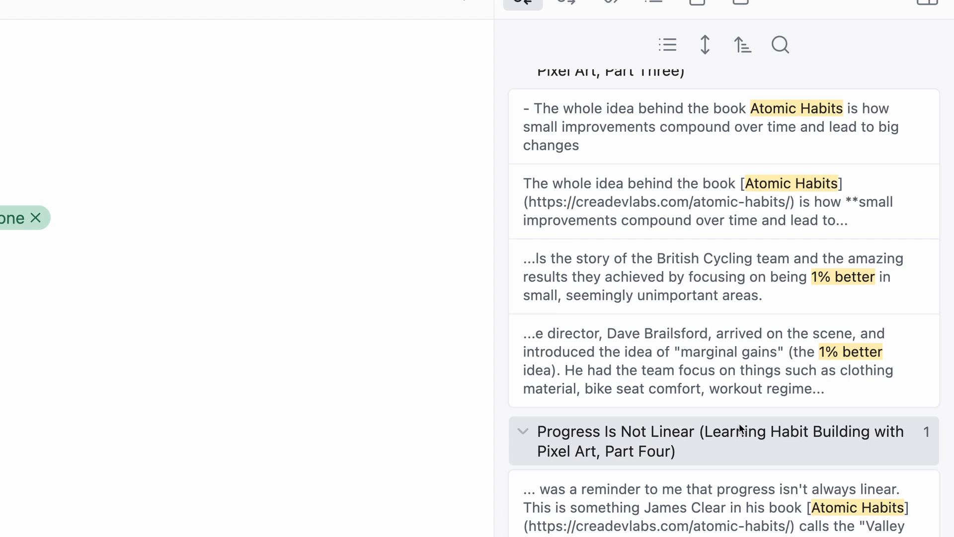
type("I a")
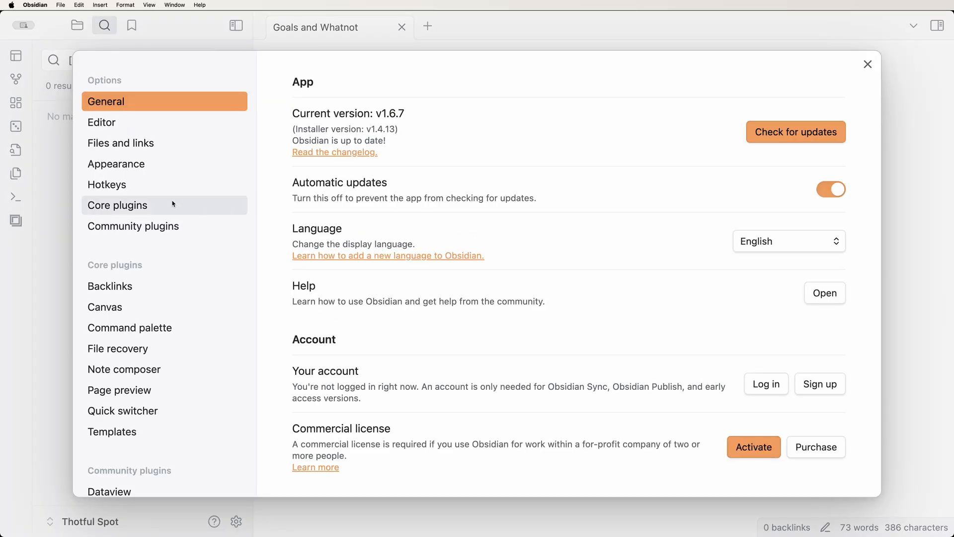
Filter hotkeys by 'move line' and assign Option+Down and Option+Up to Move line down/up
left_click(107, 184)
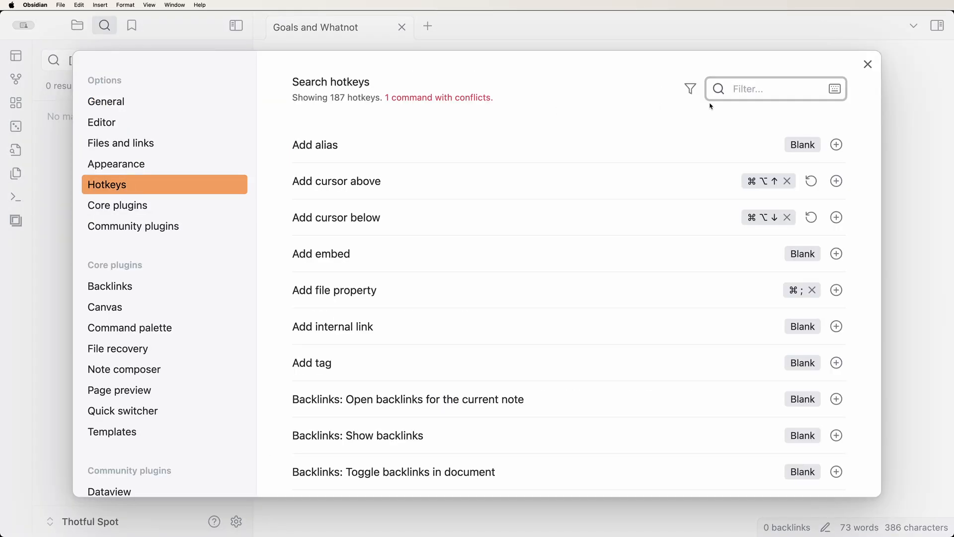
type("move line")
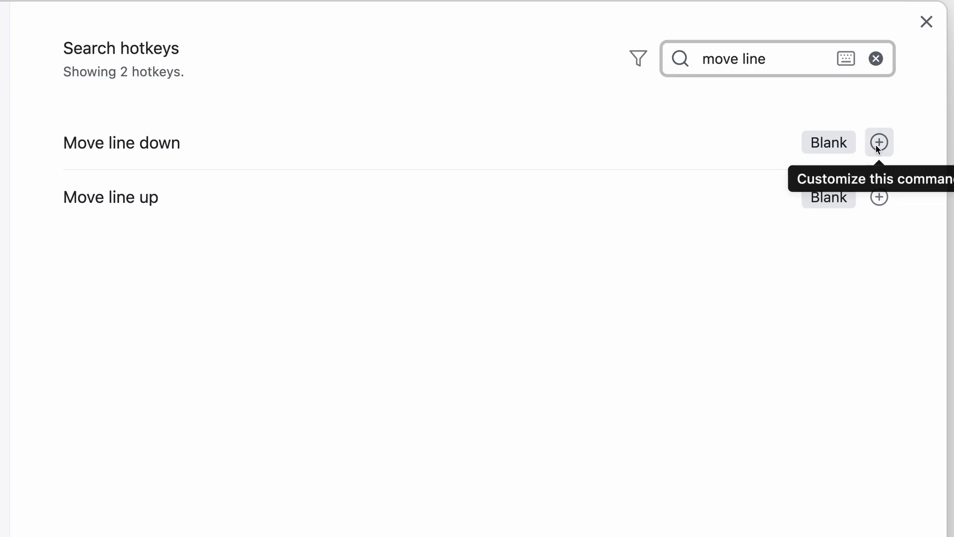
left_click(878, 142)
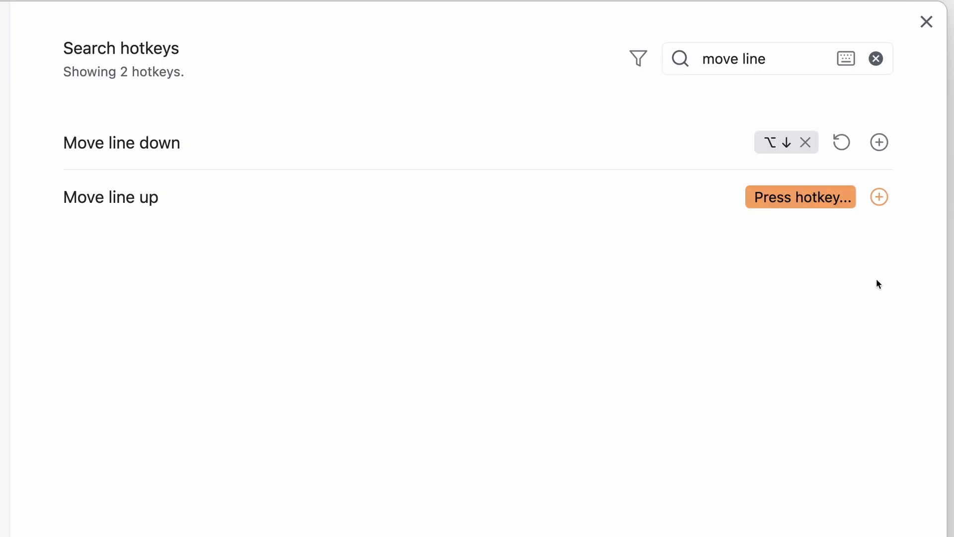
key("alt+up")
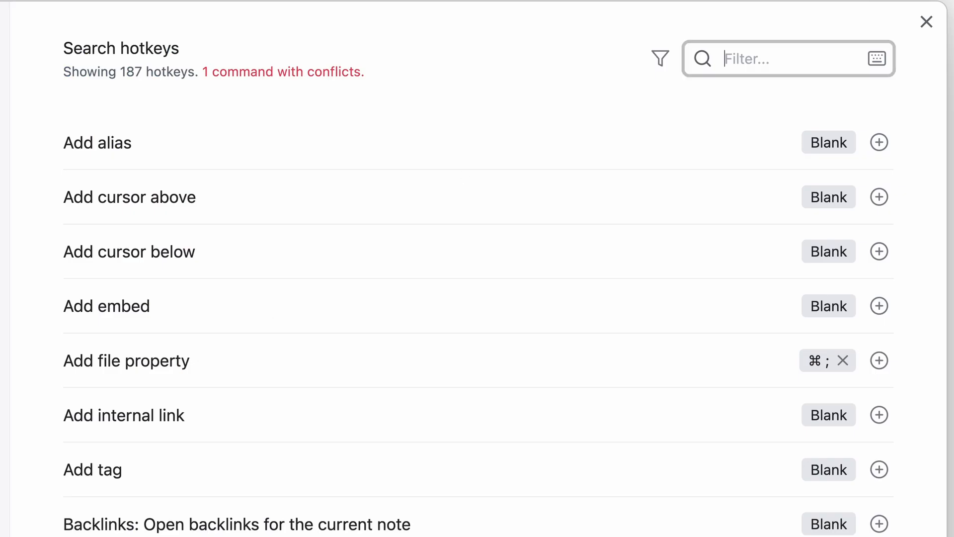
Filter hotkeys by 'add cursor' and assign Cmd+Option+Up/Down to Add cursor above and below
type("add cursor")
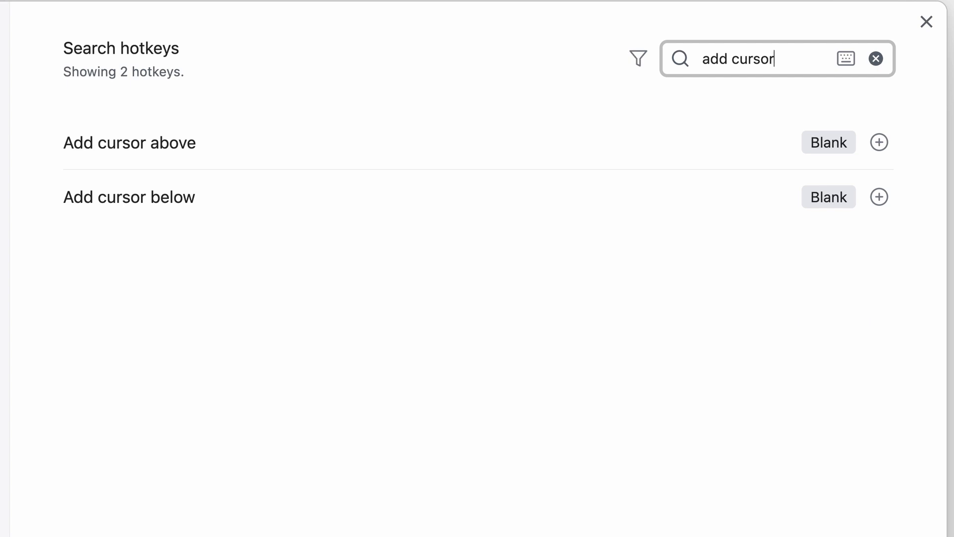
mouse_move(878, 142)
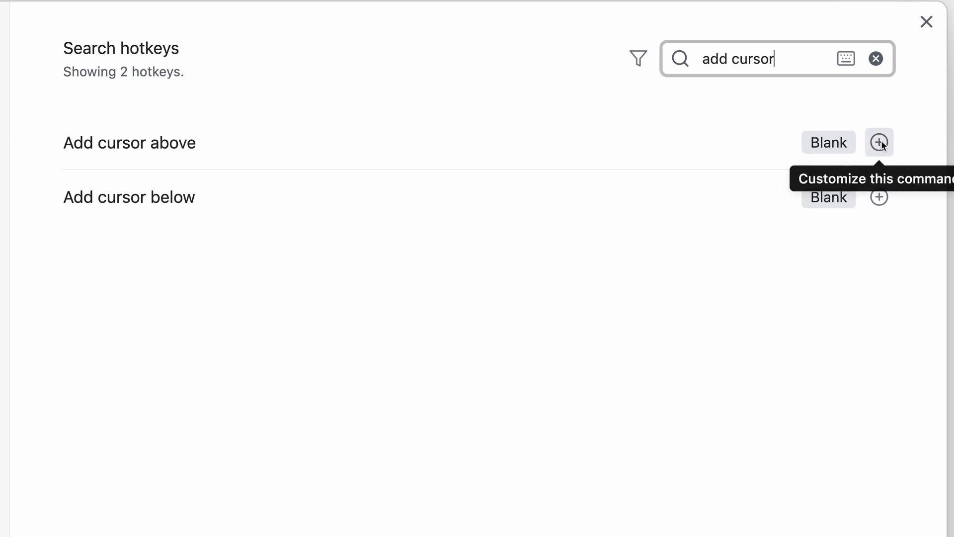
left_click(879, 143)
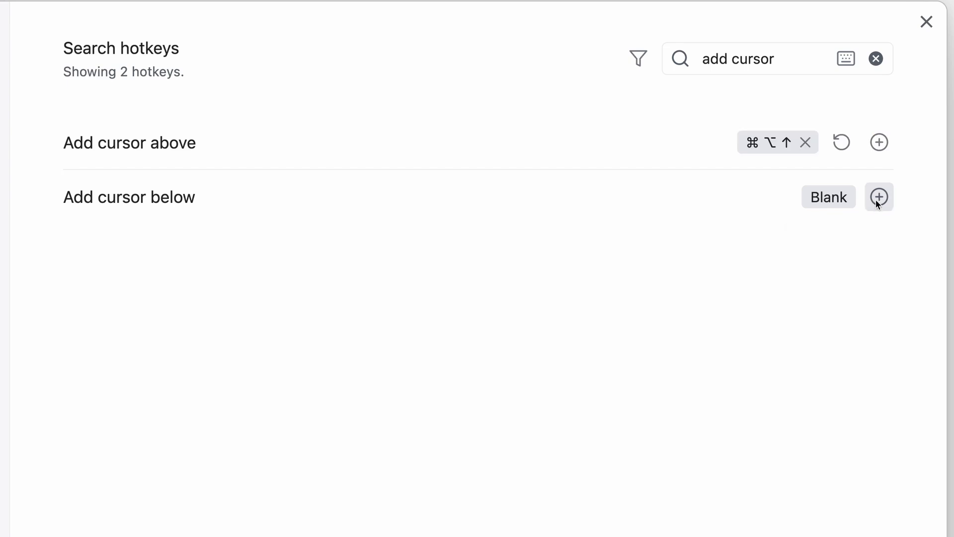
left_click(878, 196)
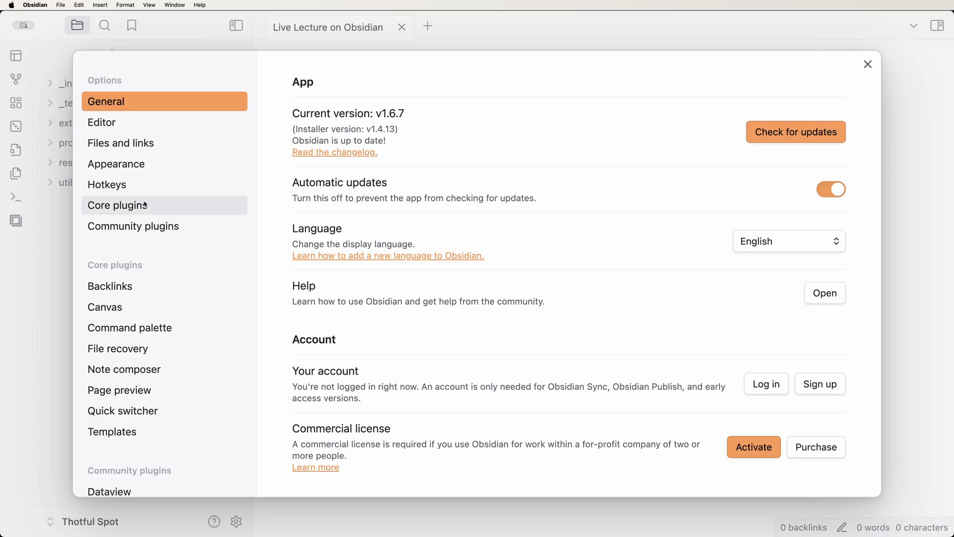
Enable the Audio recorder plugin, type 'Taking notes while recording the audio', and embed the clip
left_click(116, 205)
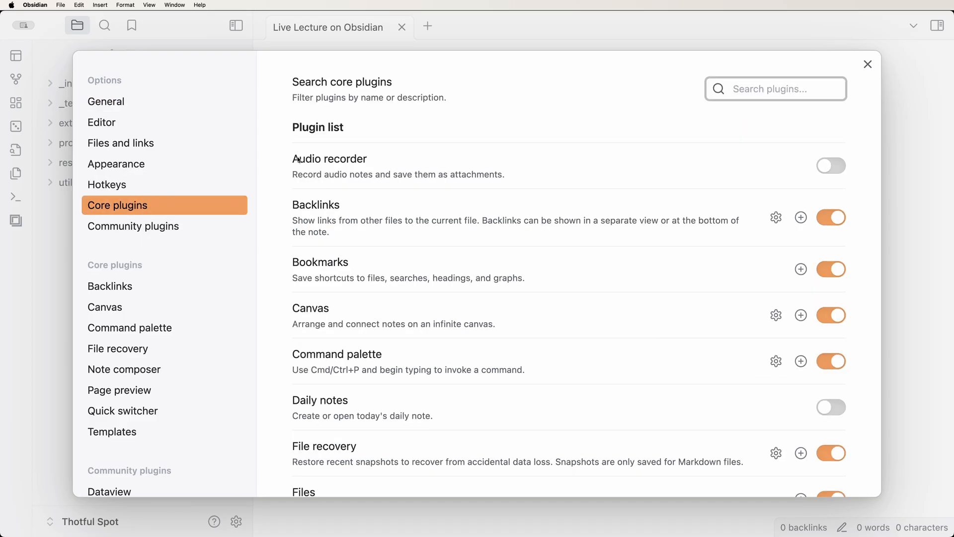
left_click(866, 65)
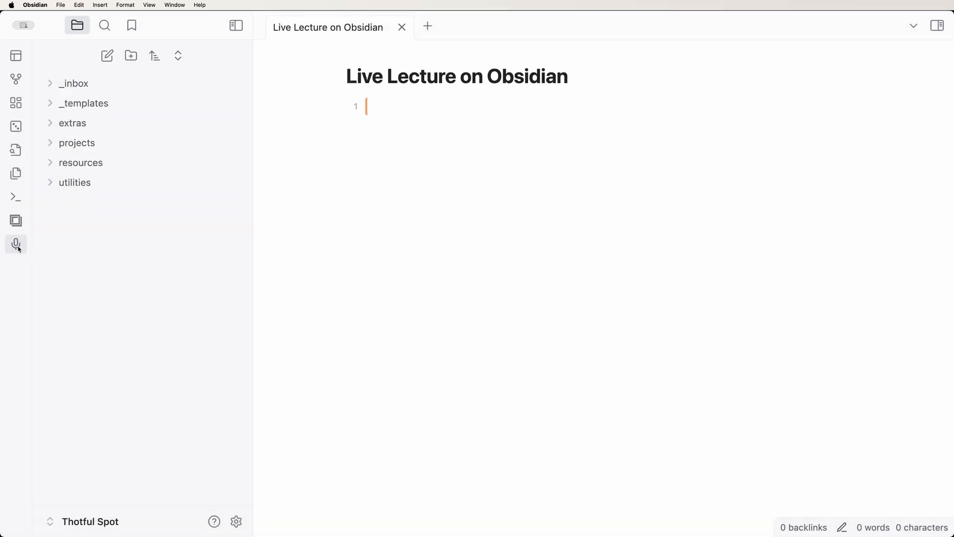
type("Taking")
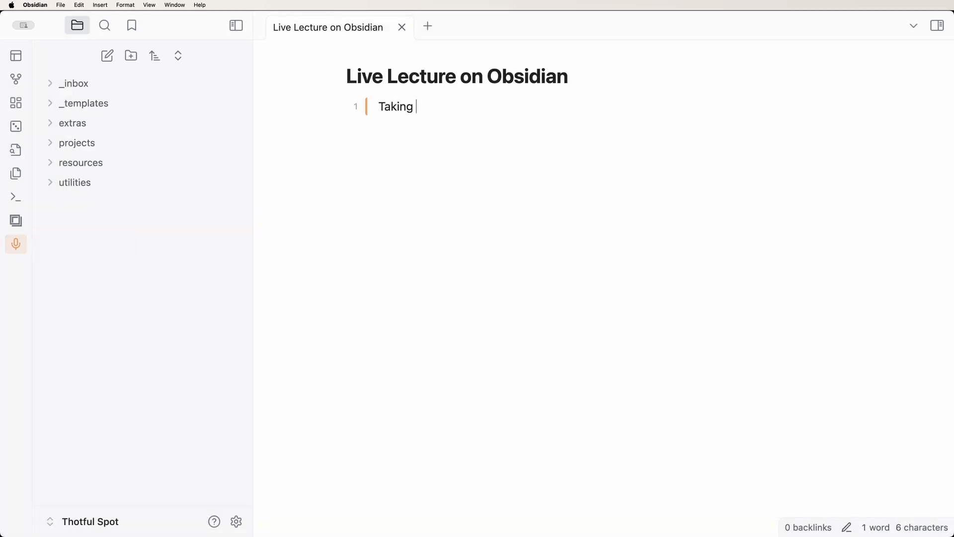
type("notes while recording the audio")
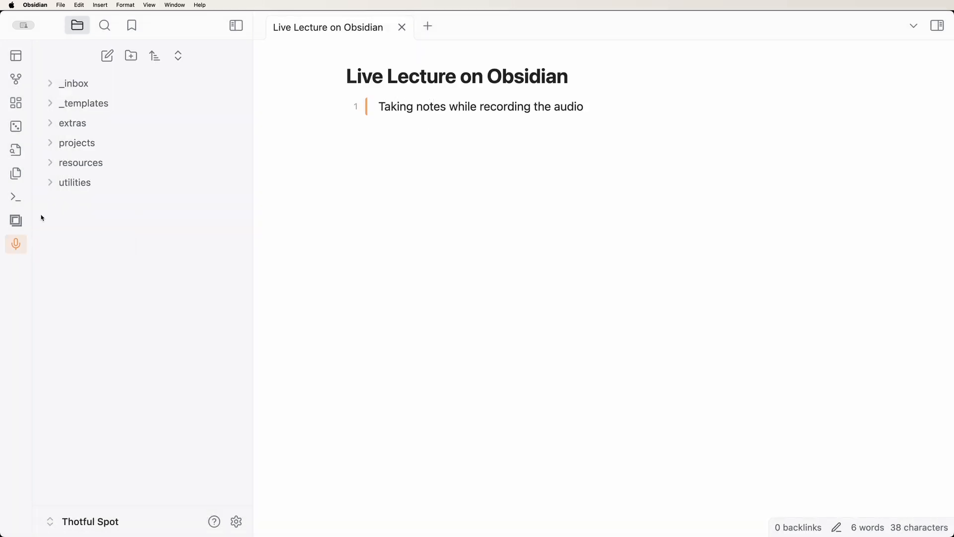
left_click(16, 244)
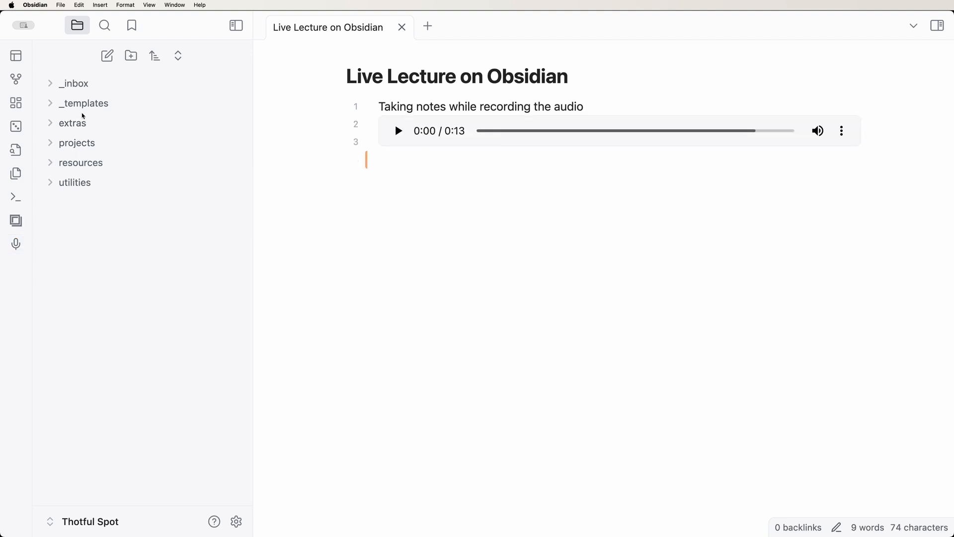
left_click(72, 123)
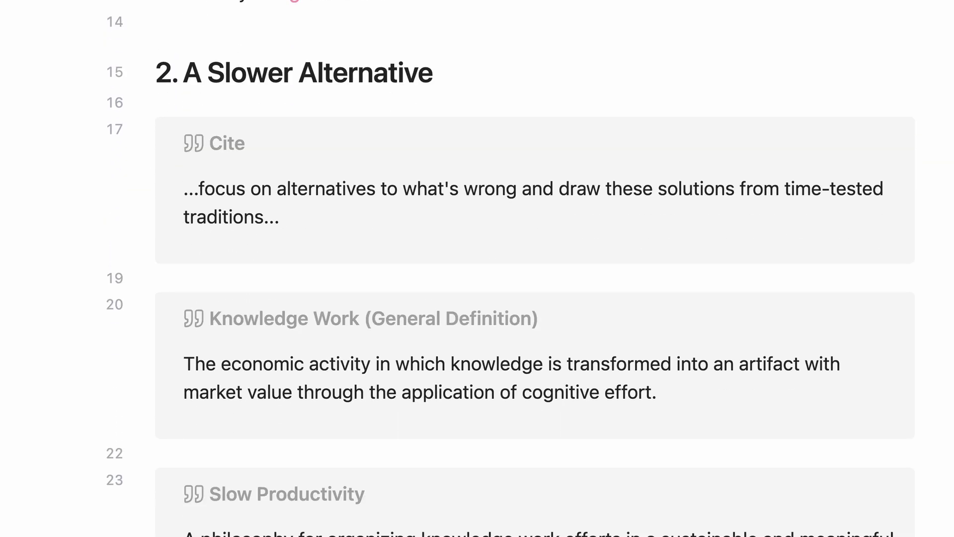
Insert a [[Slow Productivity#Part 2: Principles]] heading link under the question
scroll("down", 3)
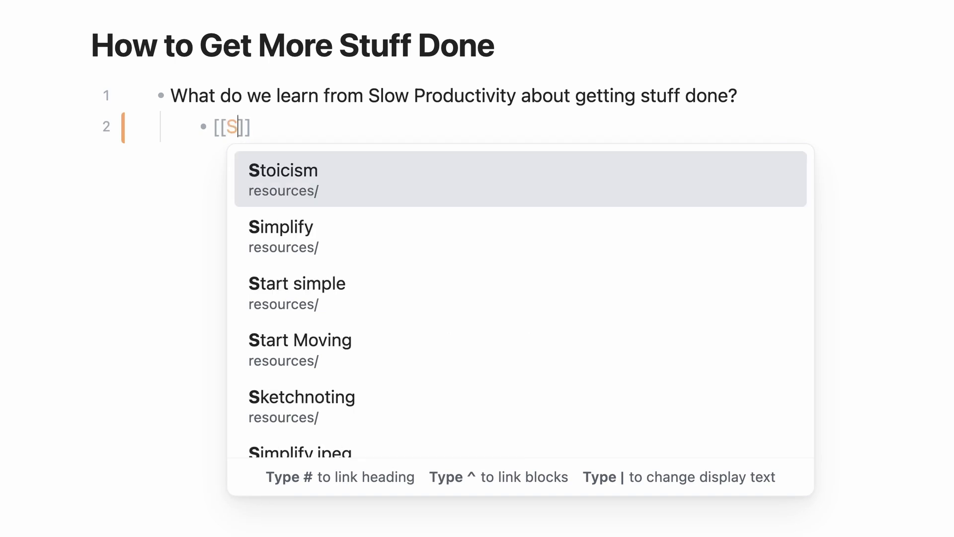
type("low Producti")
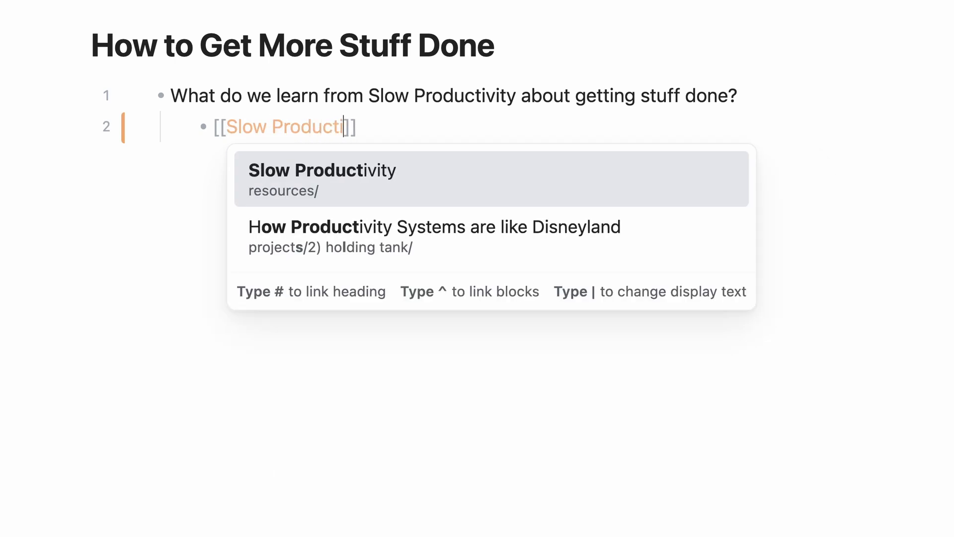
left_click(323, 178)
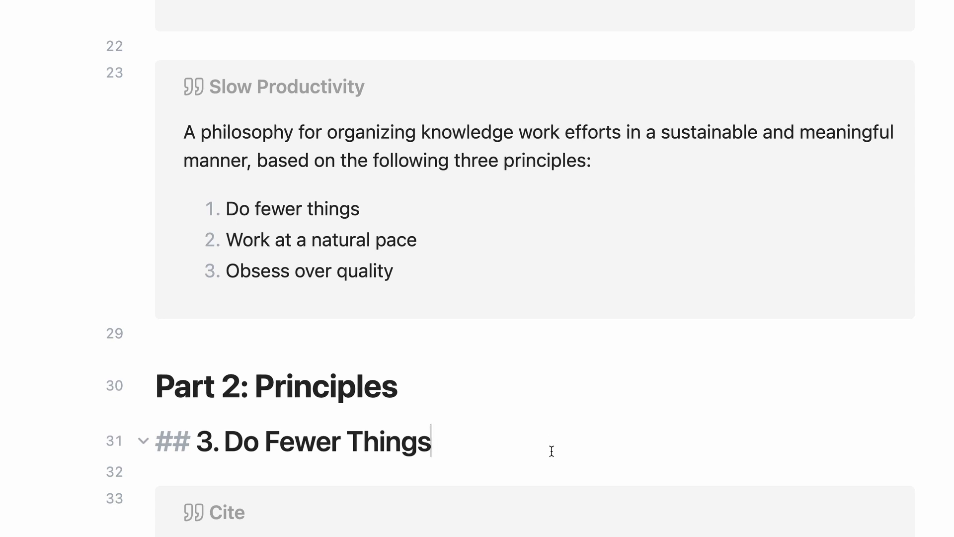
On a new bullet, link the Jane Austen quote block using [[Slow Productivity^jan
scroll("down", 3)
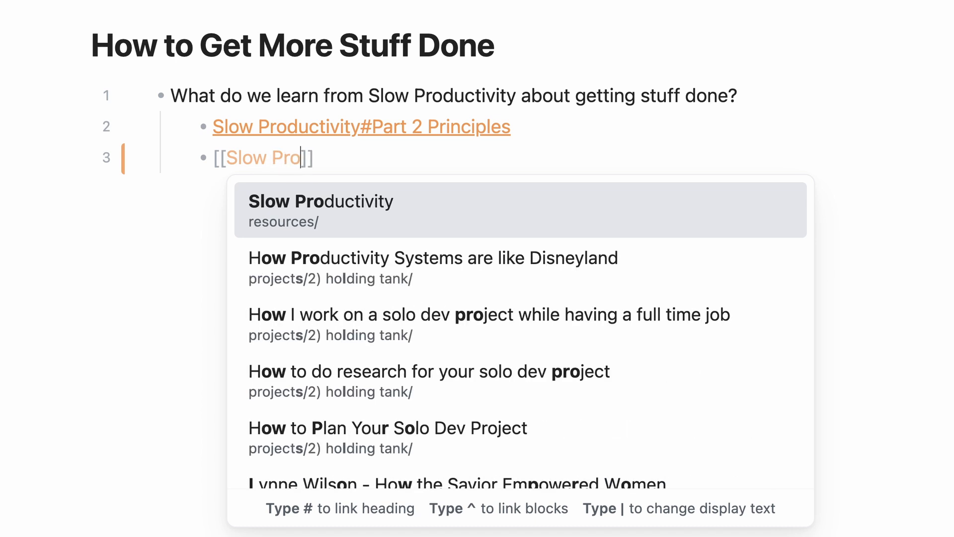
type("ductivity")
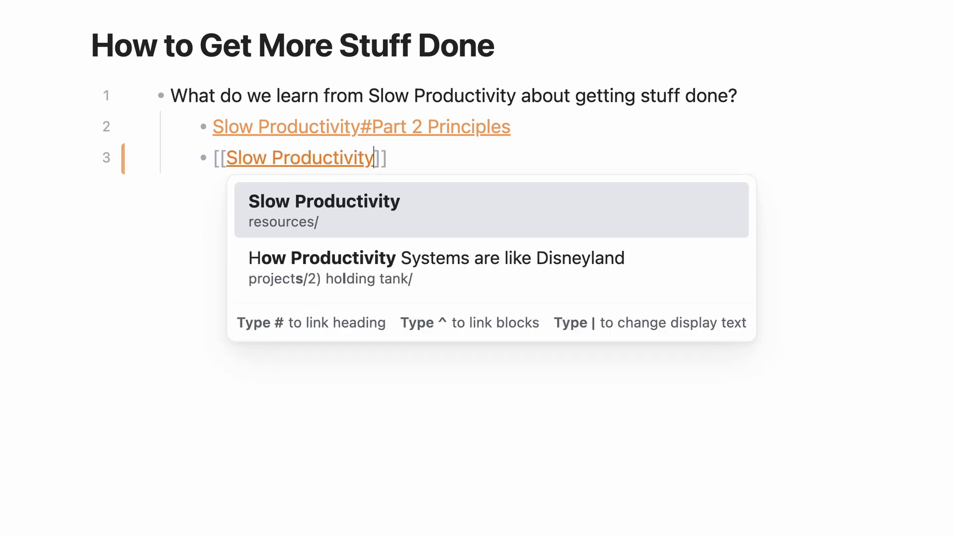
type("^jan")
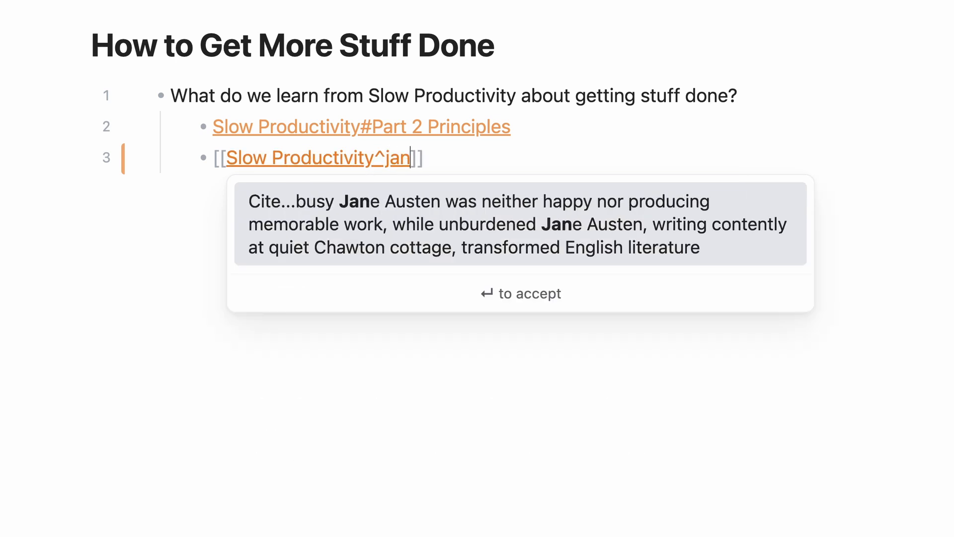
key("enter")
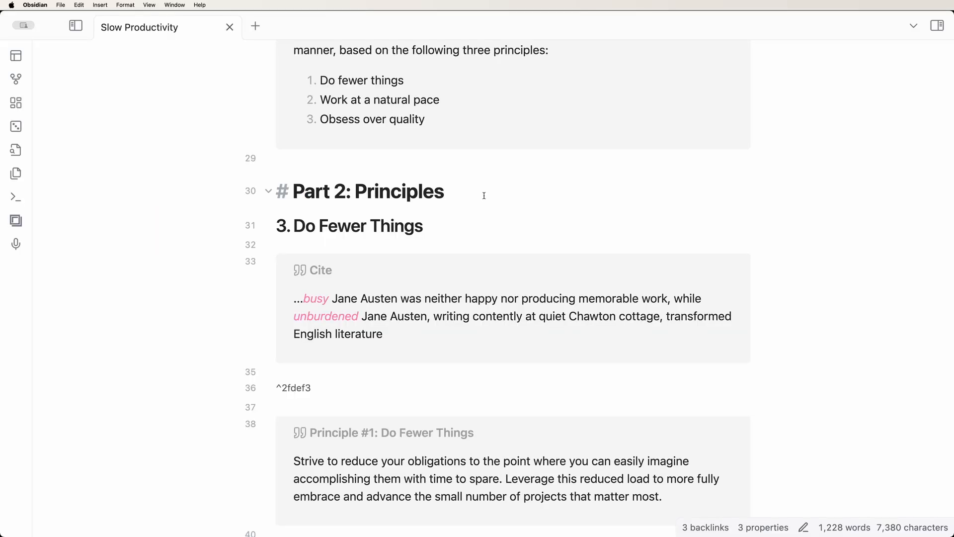
mouse_move(27, 196)
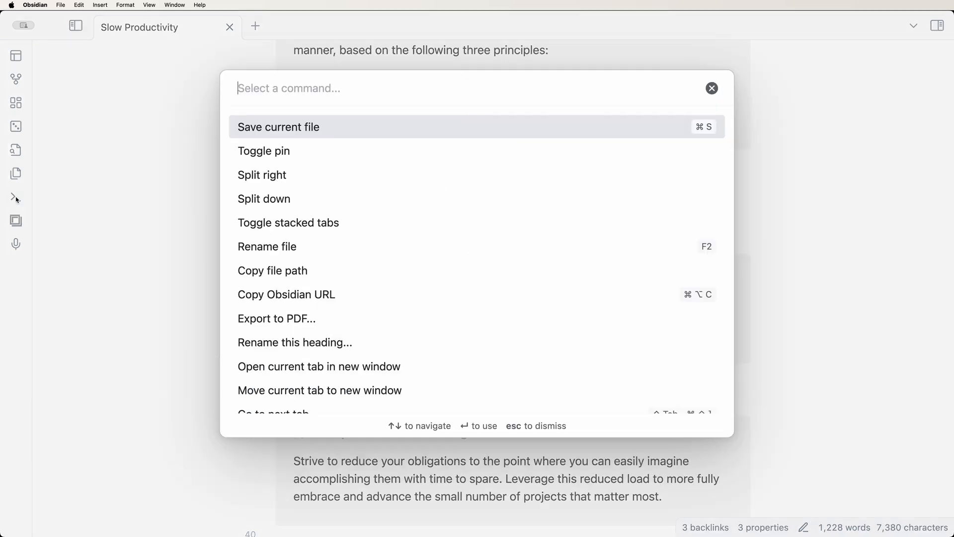
Bookmark the Part 2: Principles heading, then open that bookmark from the Bookmarks sidebar
type("book")
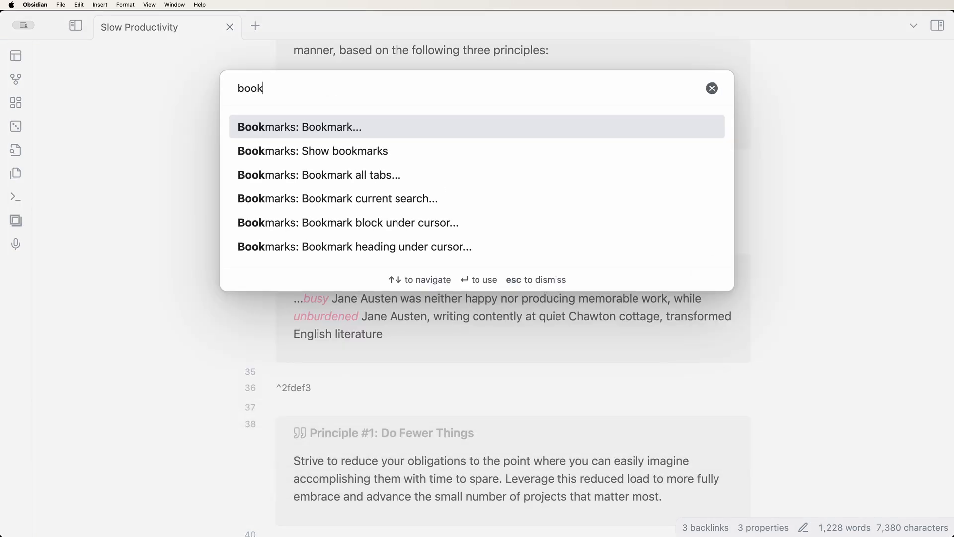
left_click(299, 126)
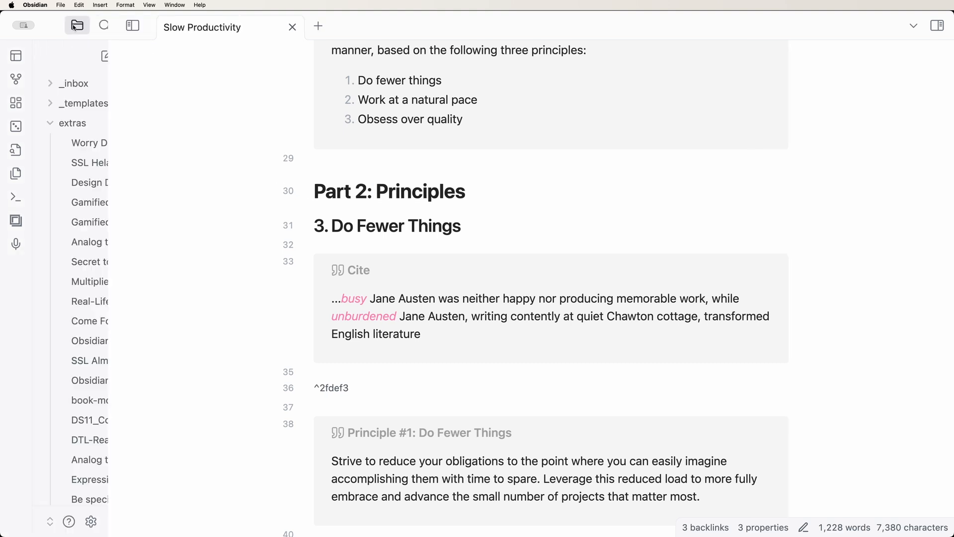
left_click(131, 26)
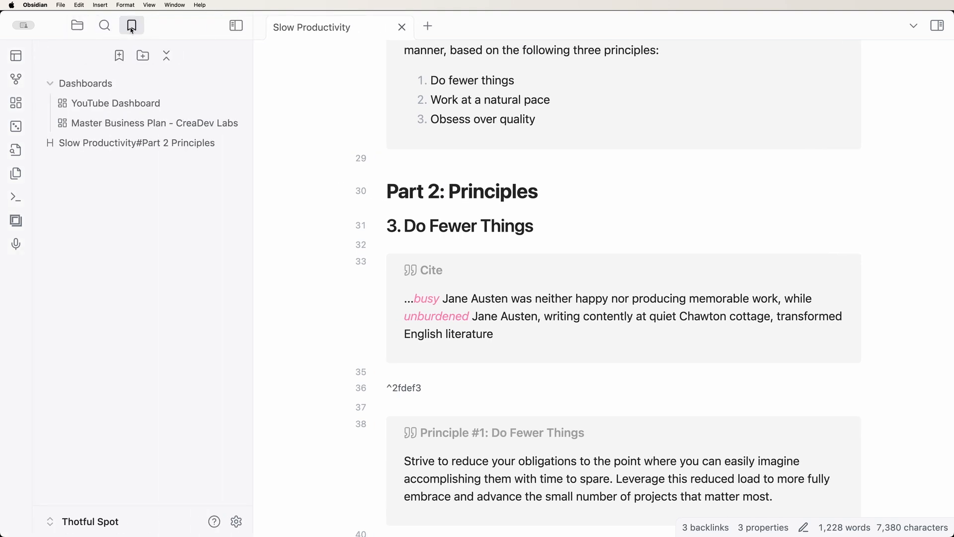
left_click(136, 142)
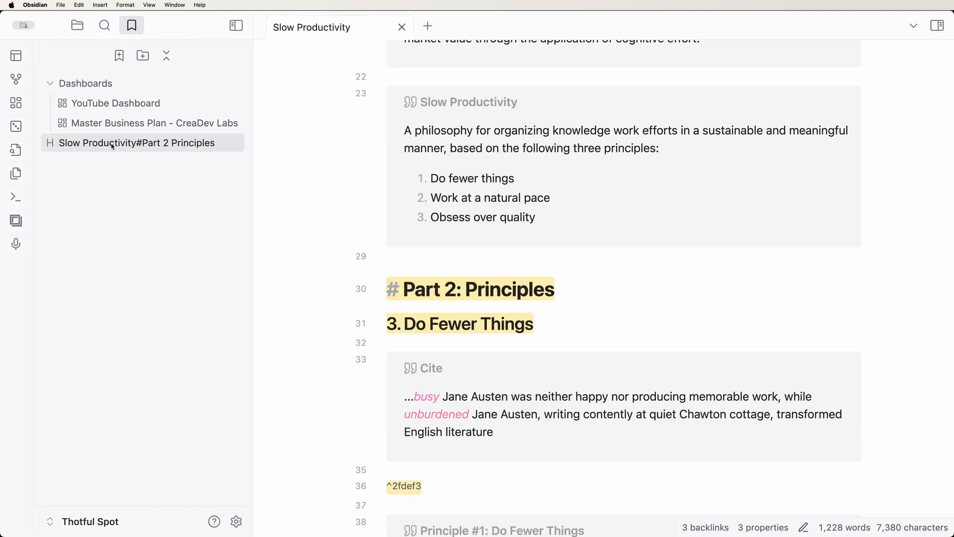
Scroll down Slow Productivity and run Bookmarks: Bookmark block under cursor
scroll("down", 3)
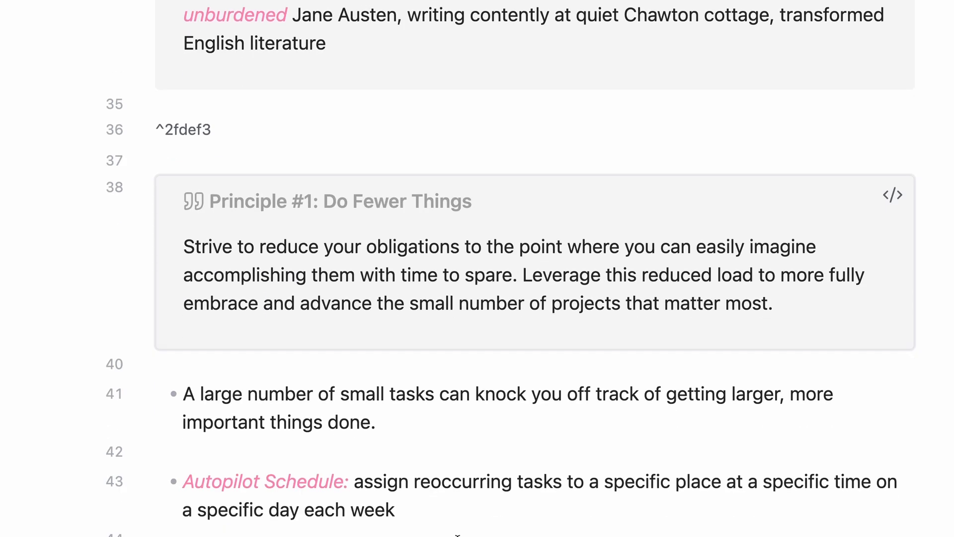
scroll("down", 3)
type("book")
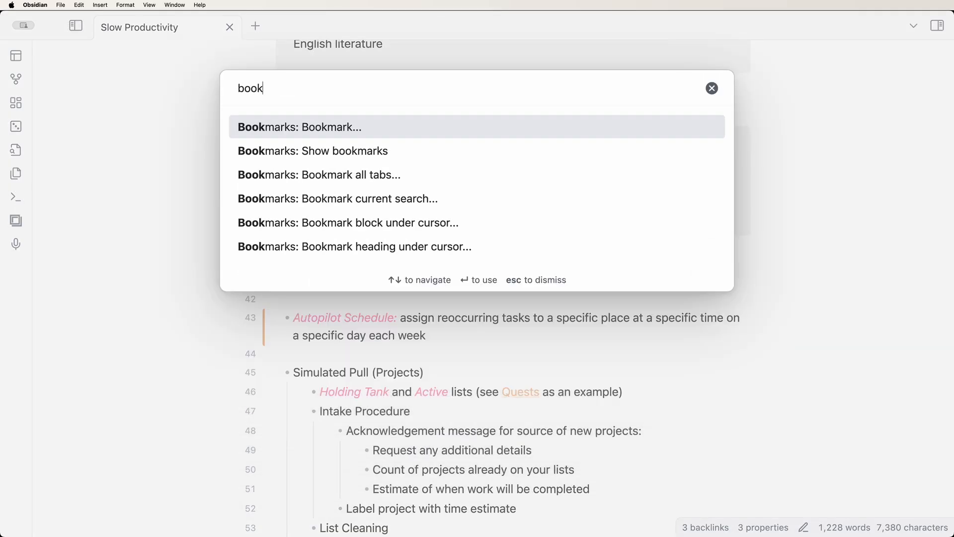
type("mark")
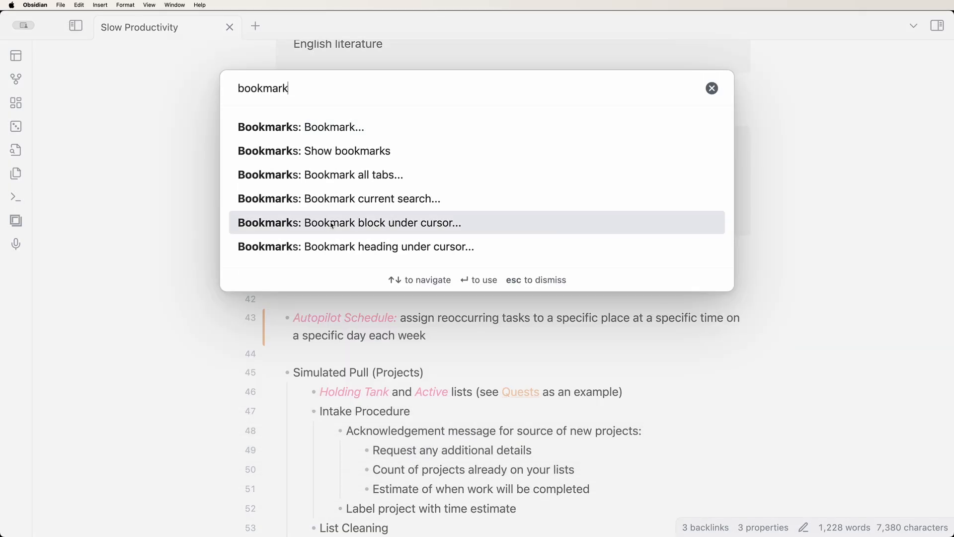
left_click(350, 222)
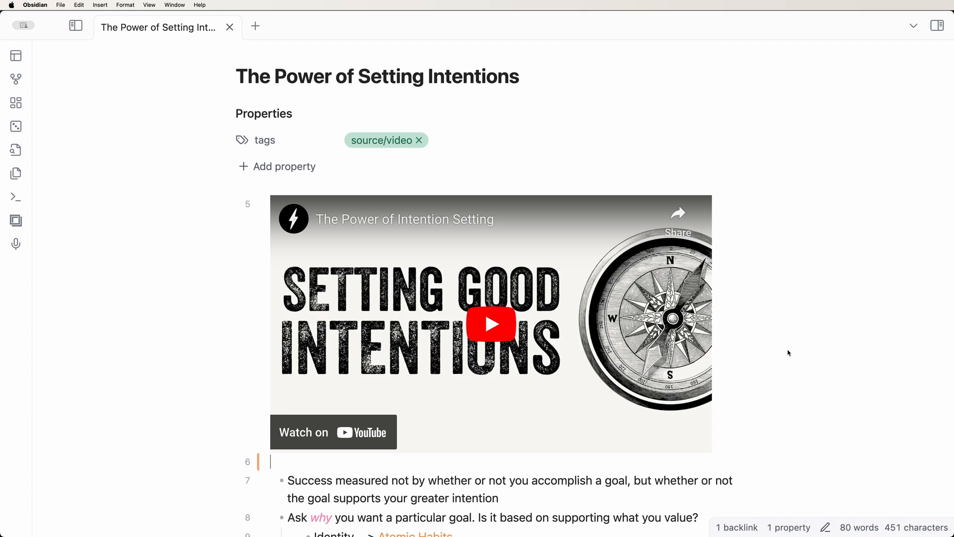
Insert --- slide separators through The Power of Setting Intentions and search commands for 'slides'
scroll("down", 3)
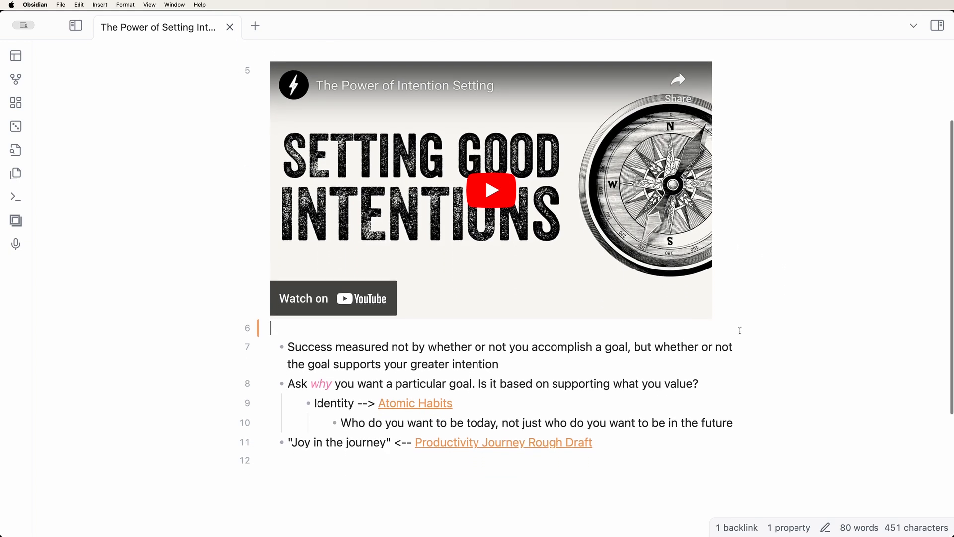
scroll("down", 3)
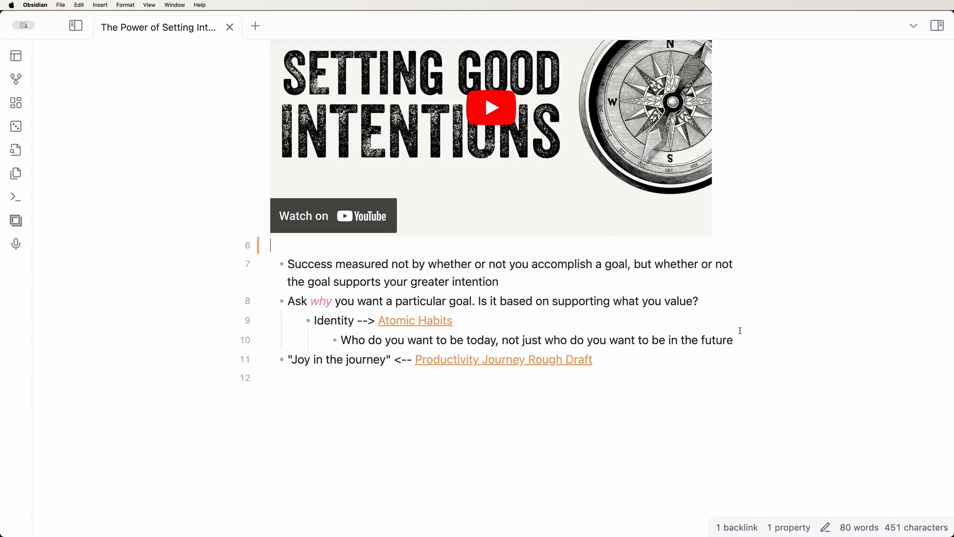
scroll("down", 3)
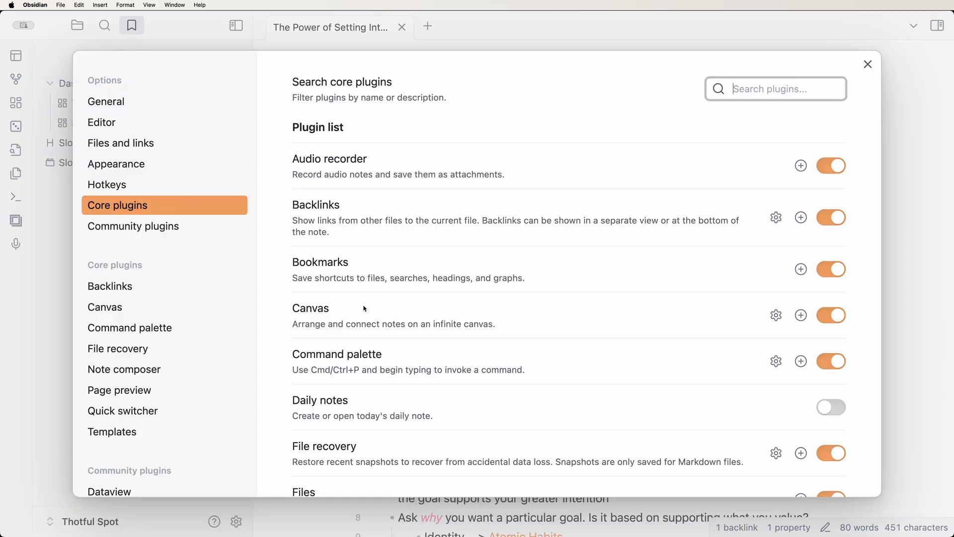
scroll("down", 3)
type("-")
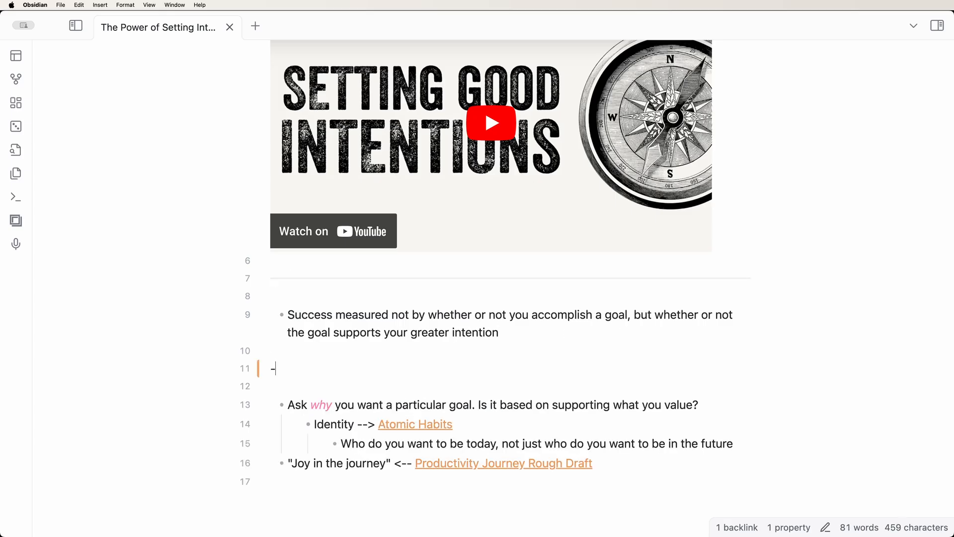
key("cmd+p")
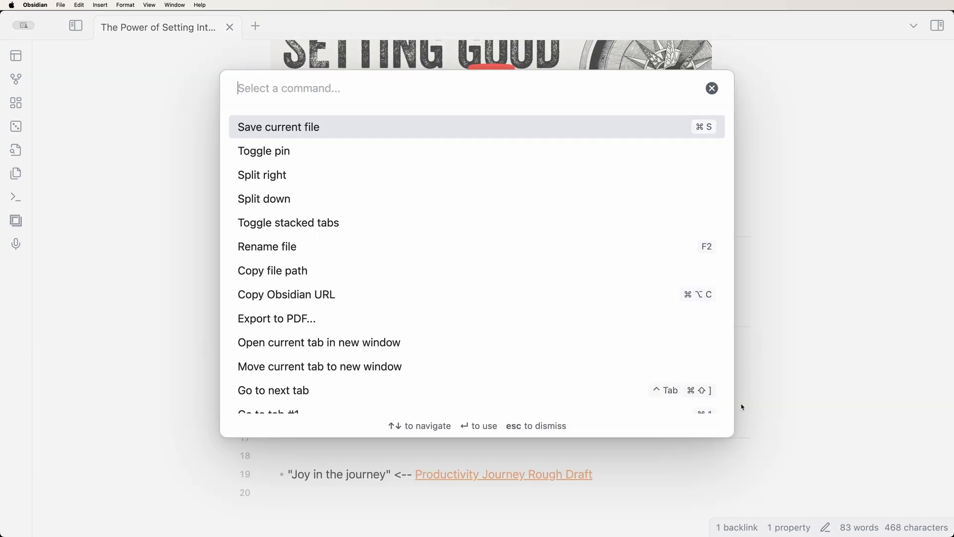
type("slides")
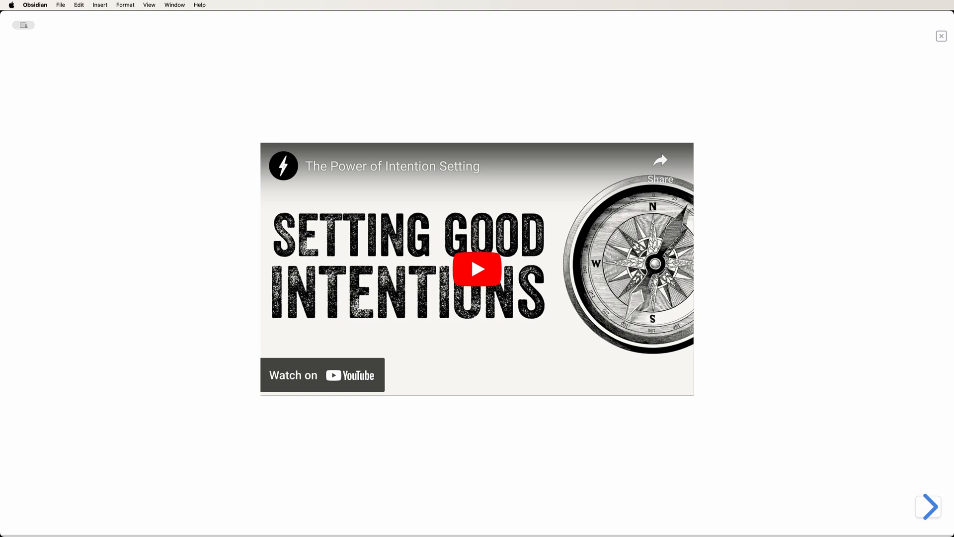
Advance the presentation three slides with the right arrow
left_click(927, 506)
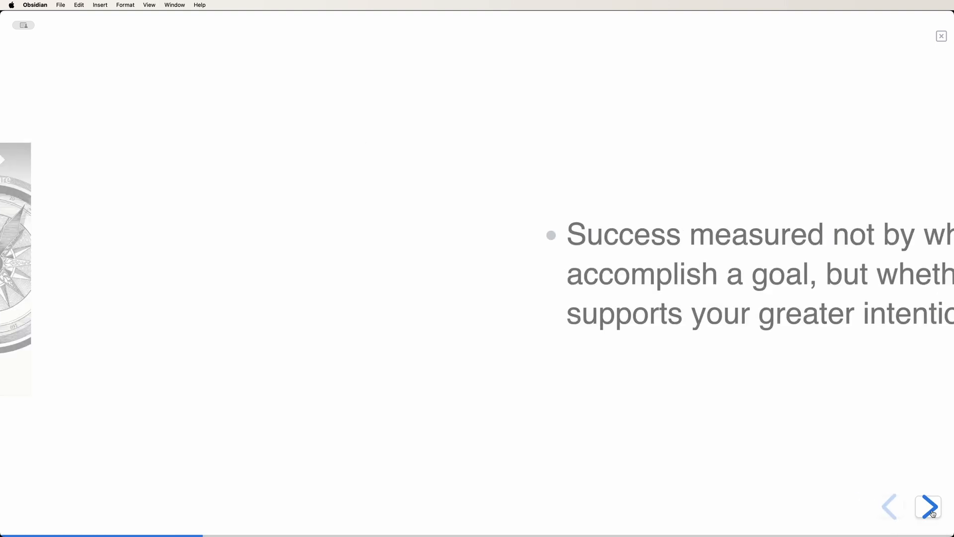
left_click(927, 506)
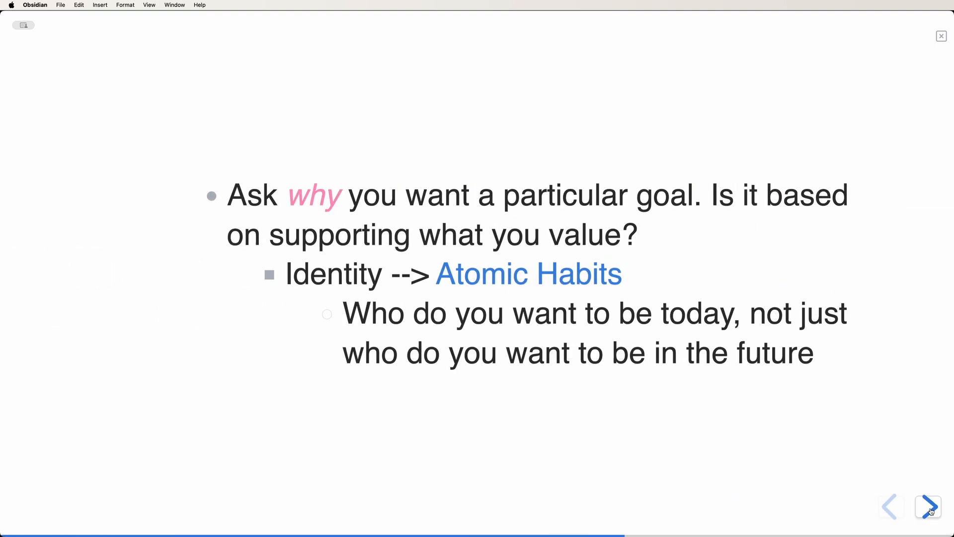
left_click(927, 506)
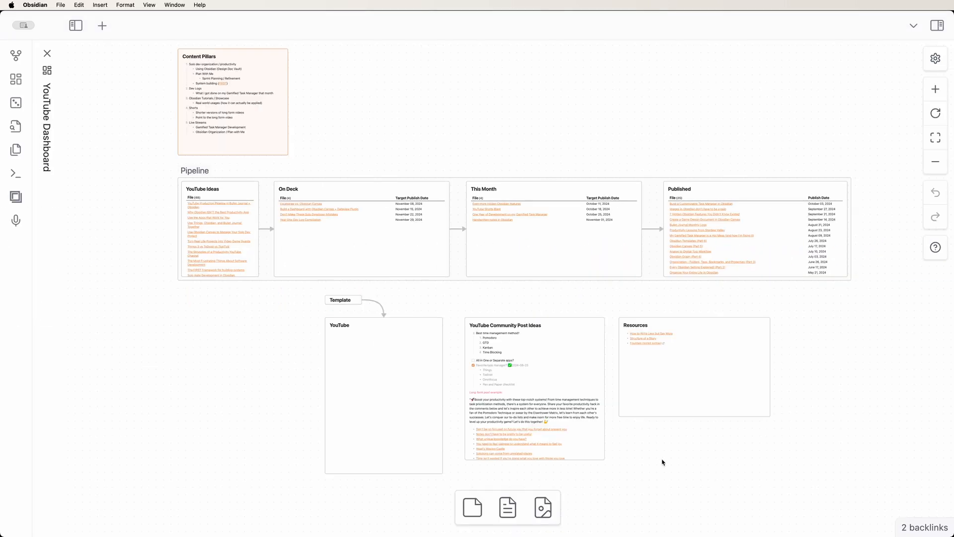
Enable the Workspaces plugin under Settings > Core plugins
left_click(75, 25)
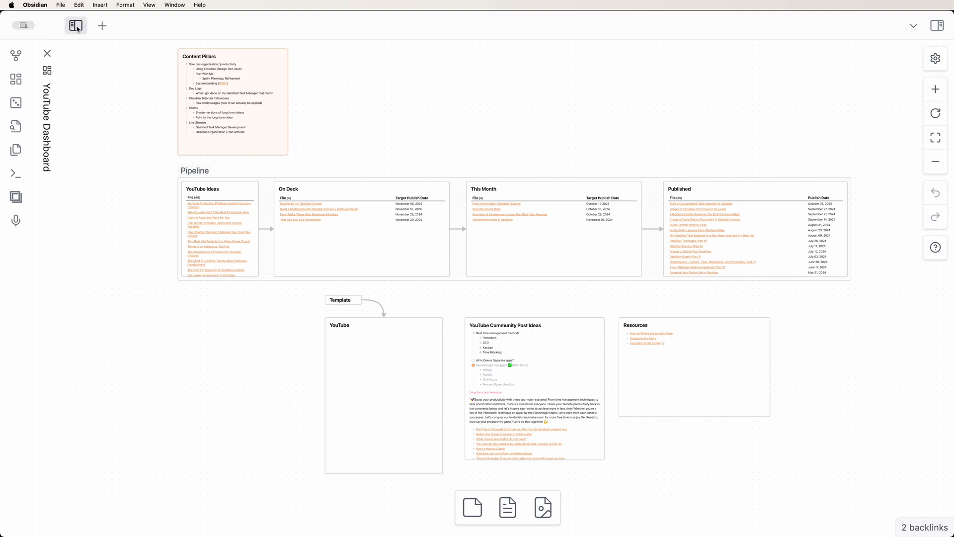
left_click(935, 59)
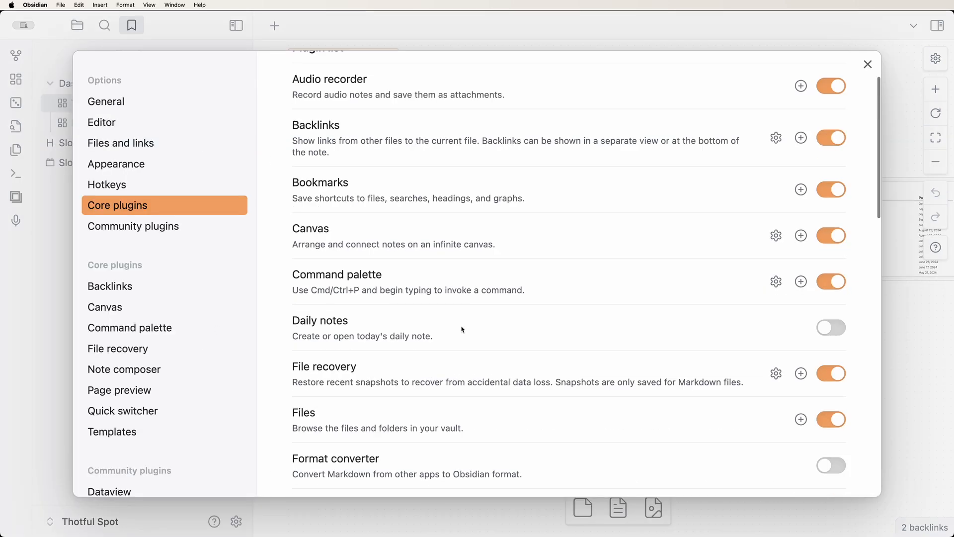
scroll("down", 3)
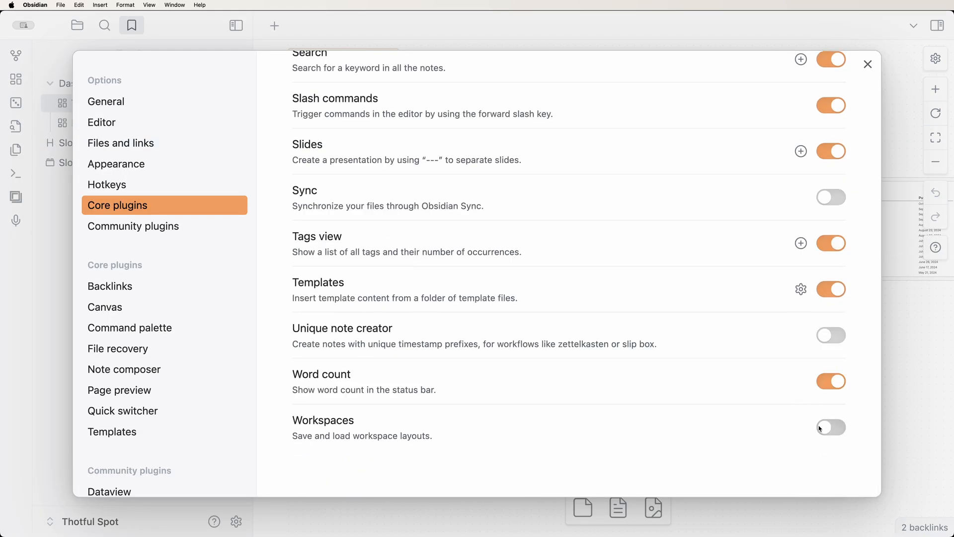
left_click(867, 64)
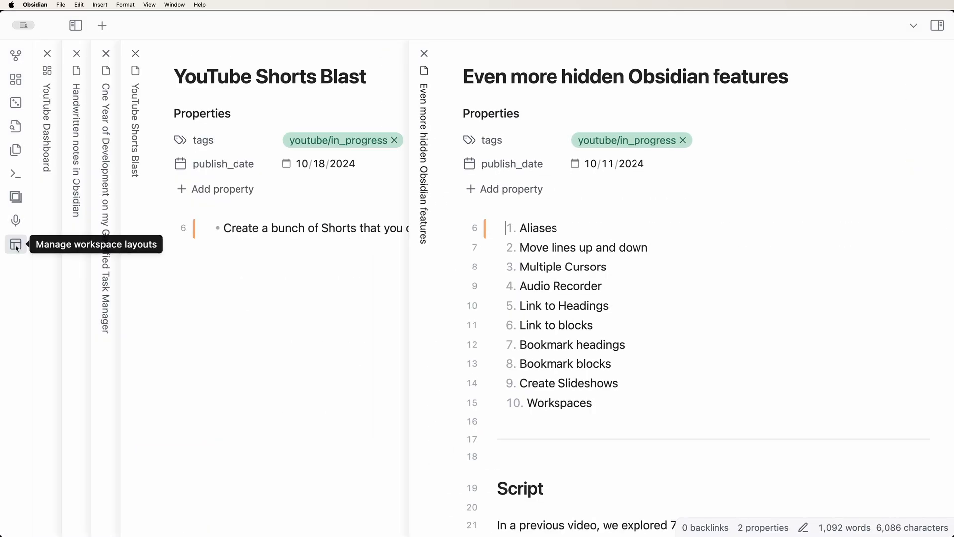
Save the open notes as a workspace layout named 'YouTube' and load it
left_click(16, 244)
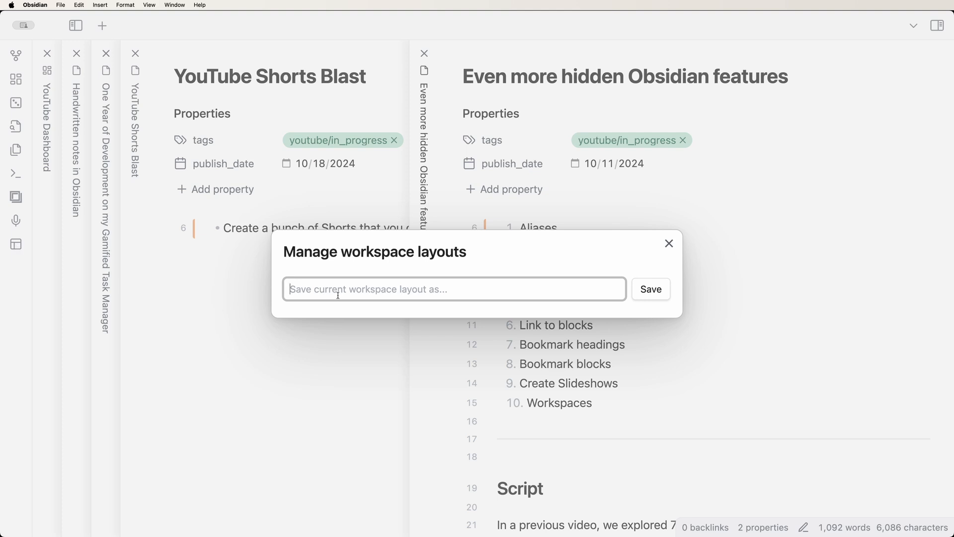
type("YouTube")
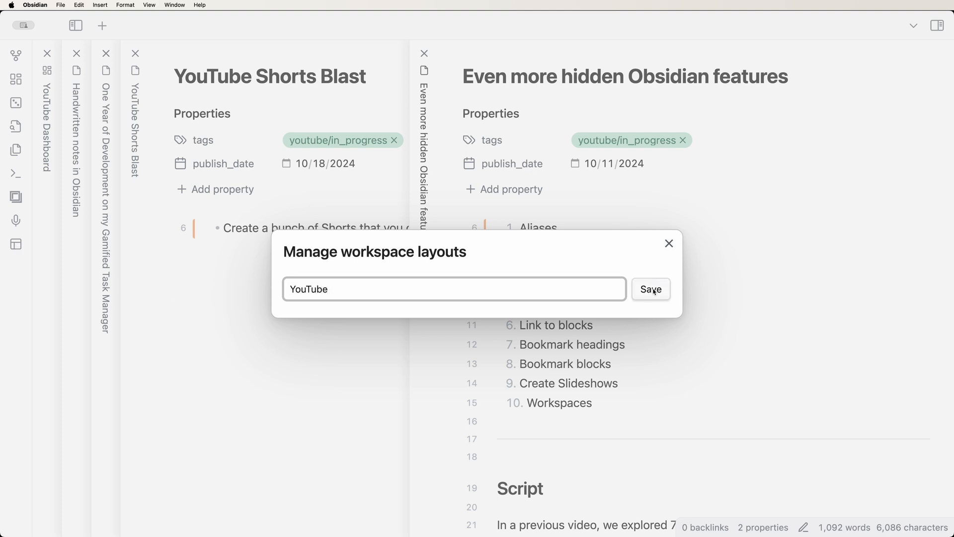
left_click(650, 288)
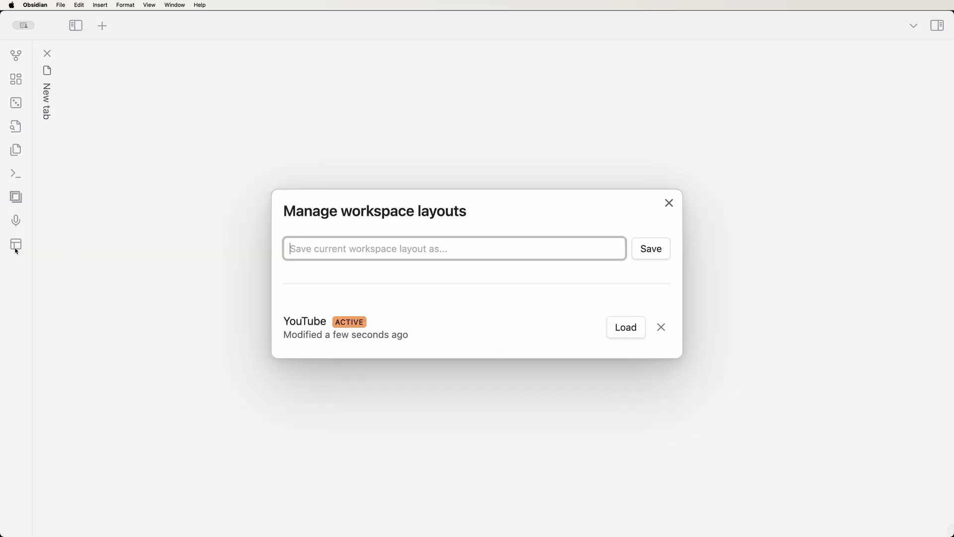
left_click(625, 327)
type("You")
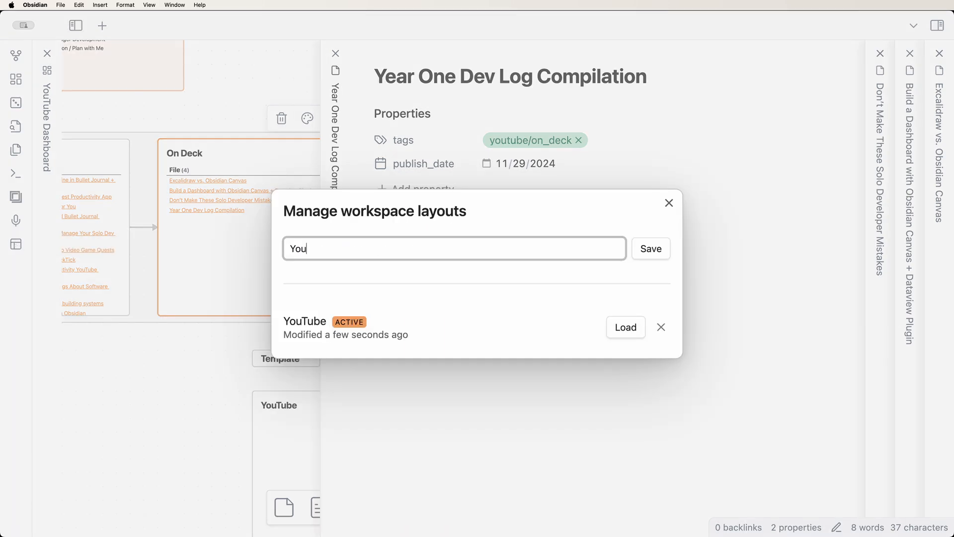
Remove the 'YouTube' layout from the workspace layout manager
left_click(650, 248)
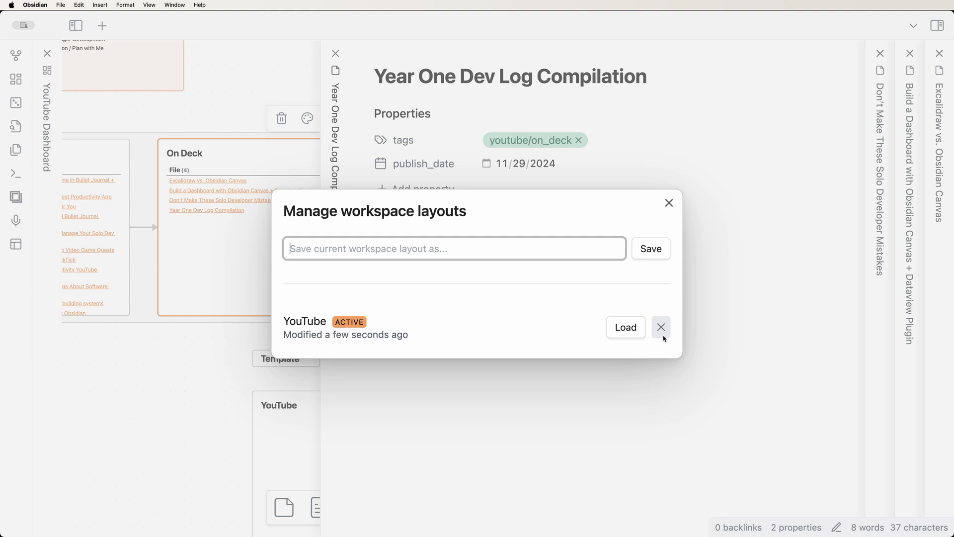
left_click(661, 327)
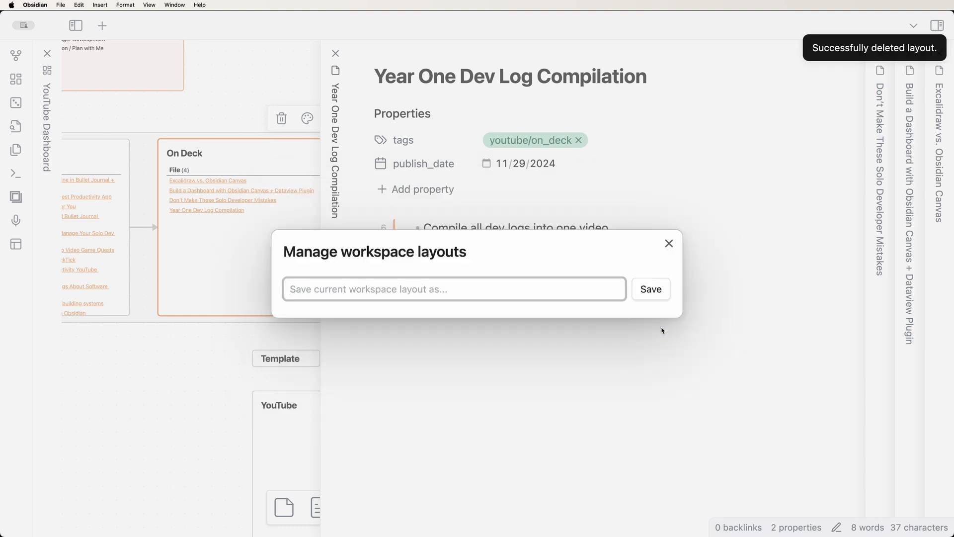